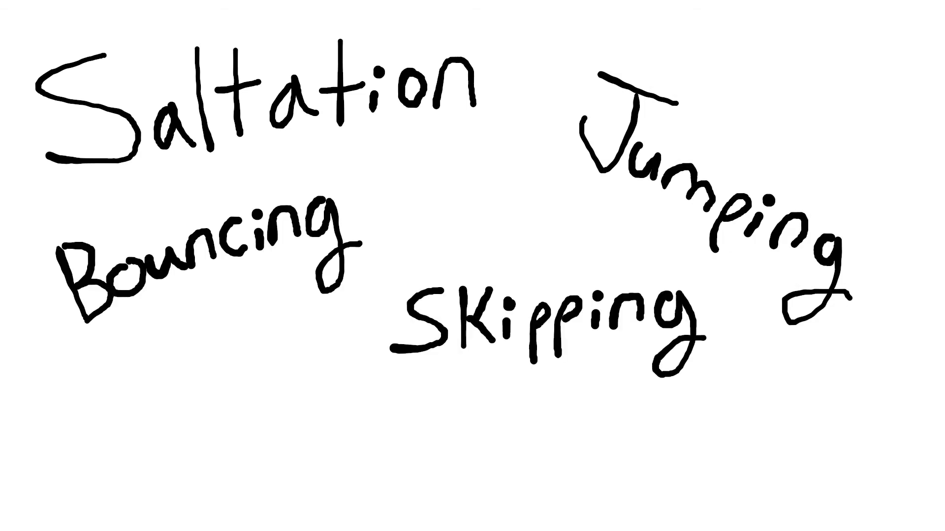
{"action": "type", "text": "Etc..."}
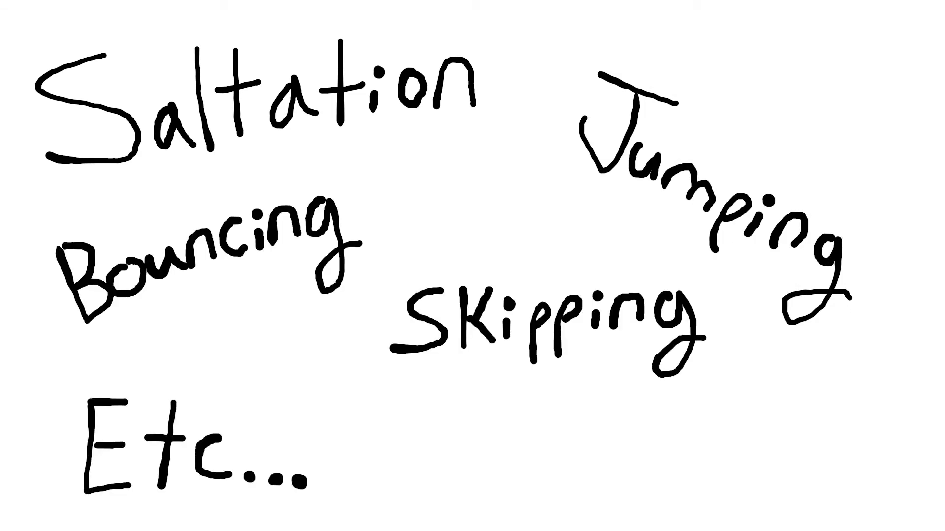